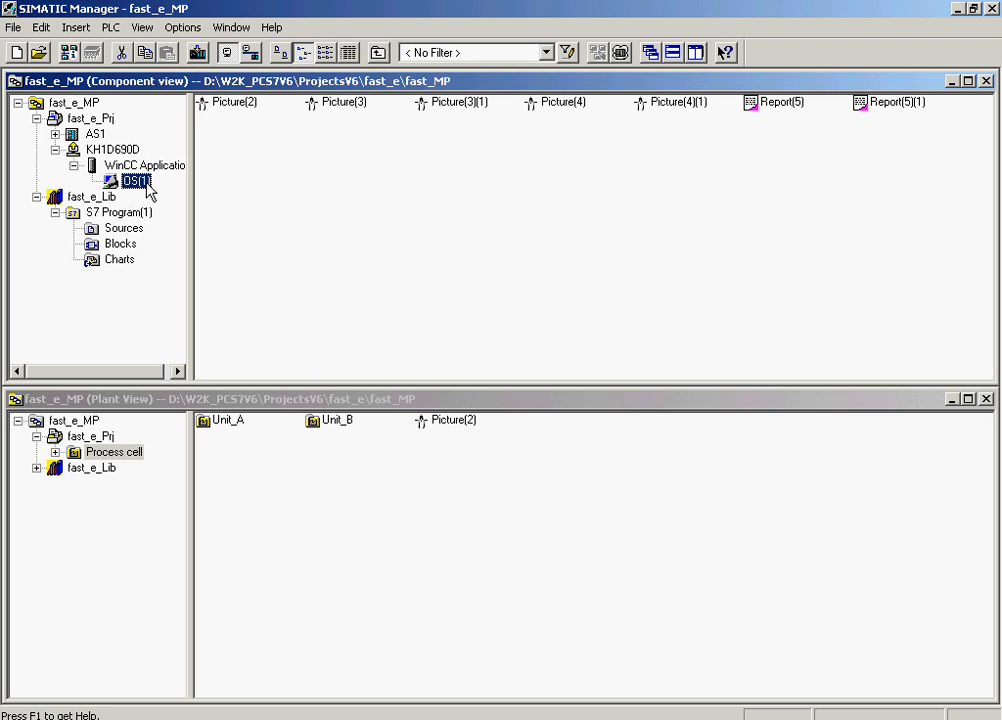
- Open the OS(1) operator station from its context menu in SIMATIC Manager
right_click(135, 181)
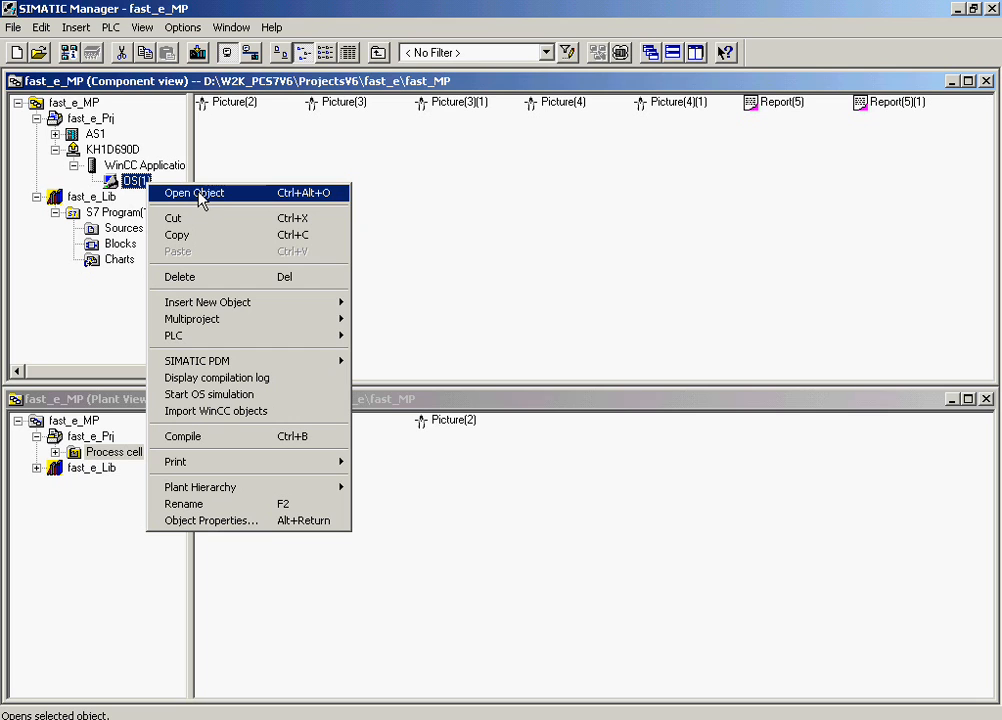
left_click(194, 193)
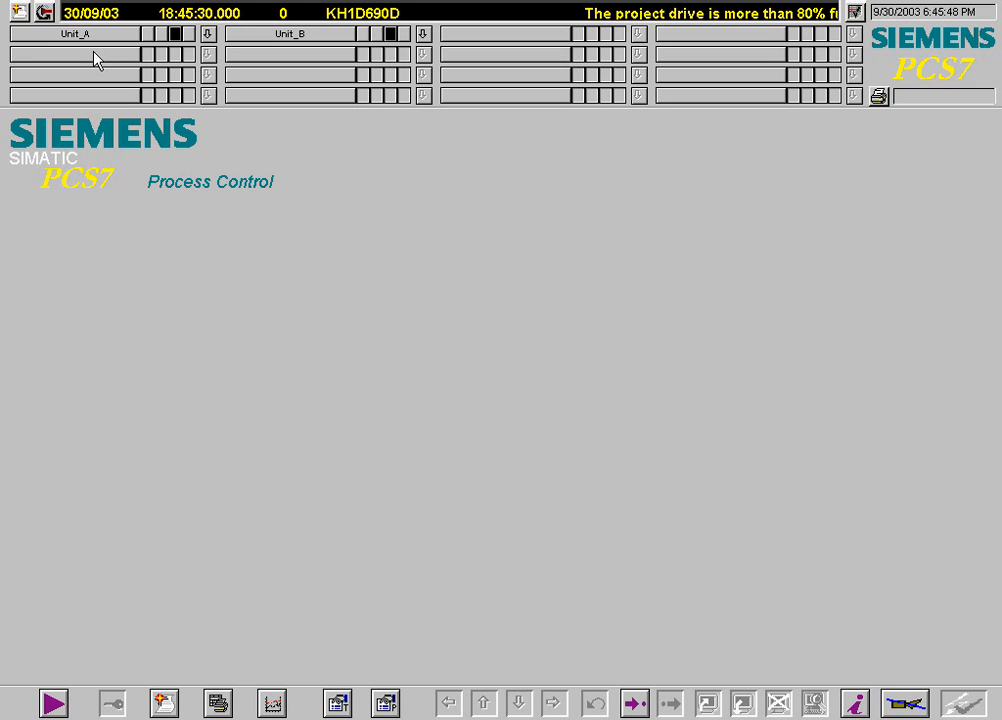
- Load the Unit_A area picture showing the valve, PID controller and motor blocks
left_click(72, 33)
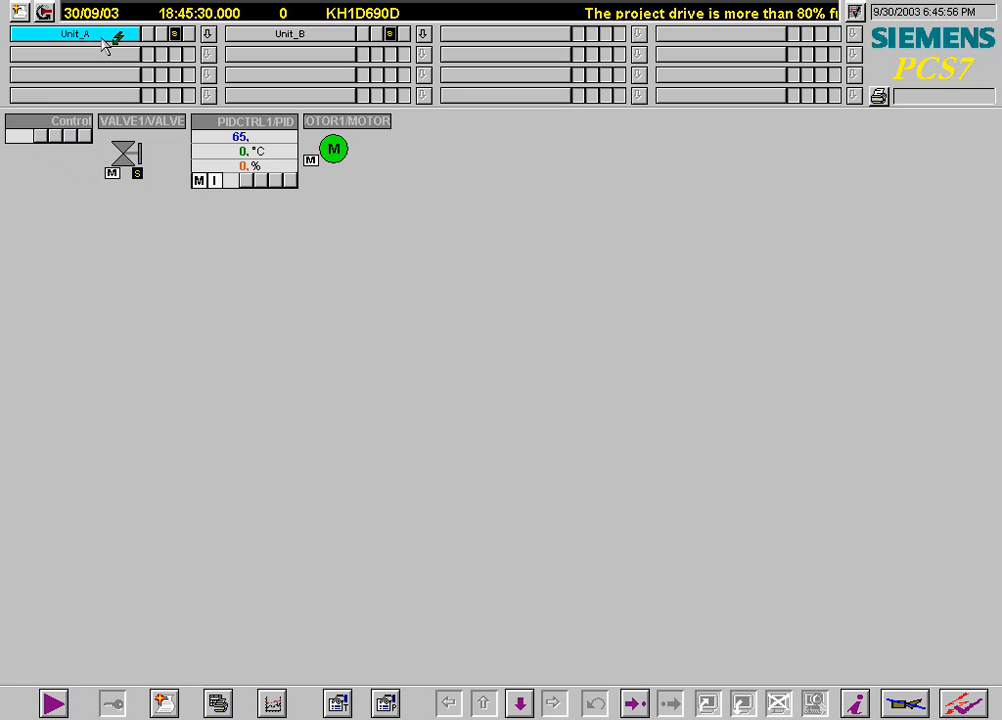
left_click(332, 149)
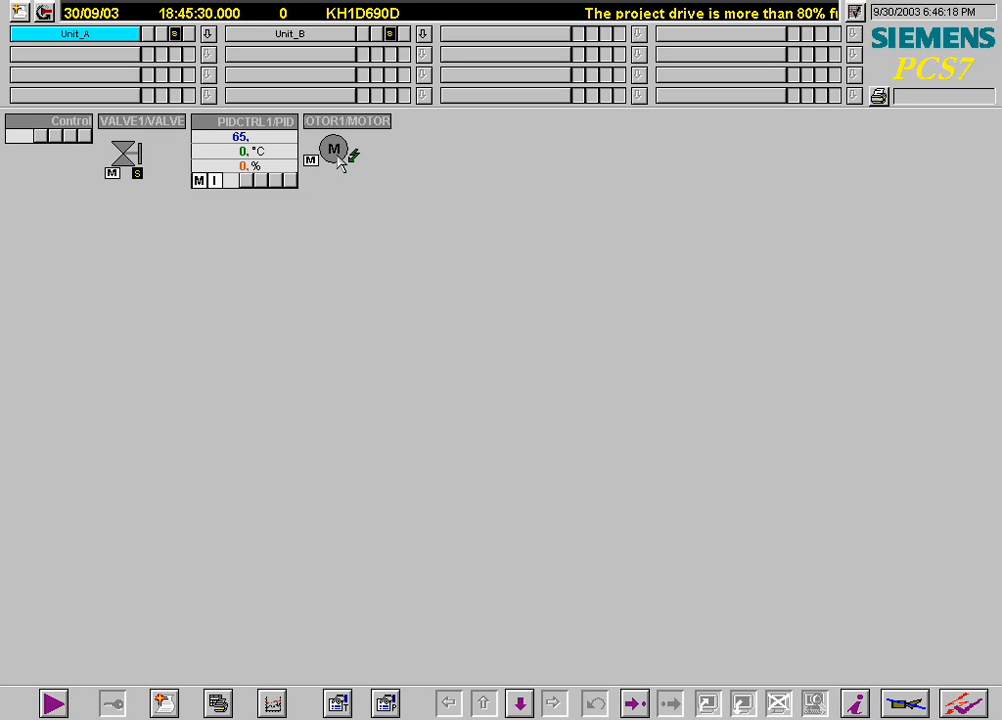
- Open the MOTOR1 faceplate, reset the motor error, and start the motor
left_click(333, 150)
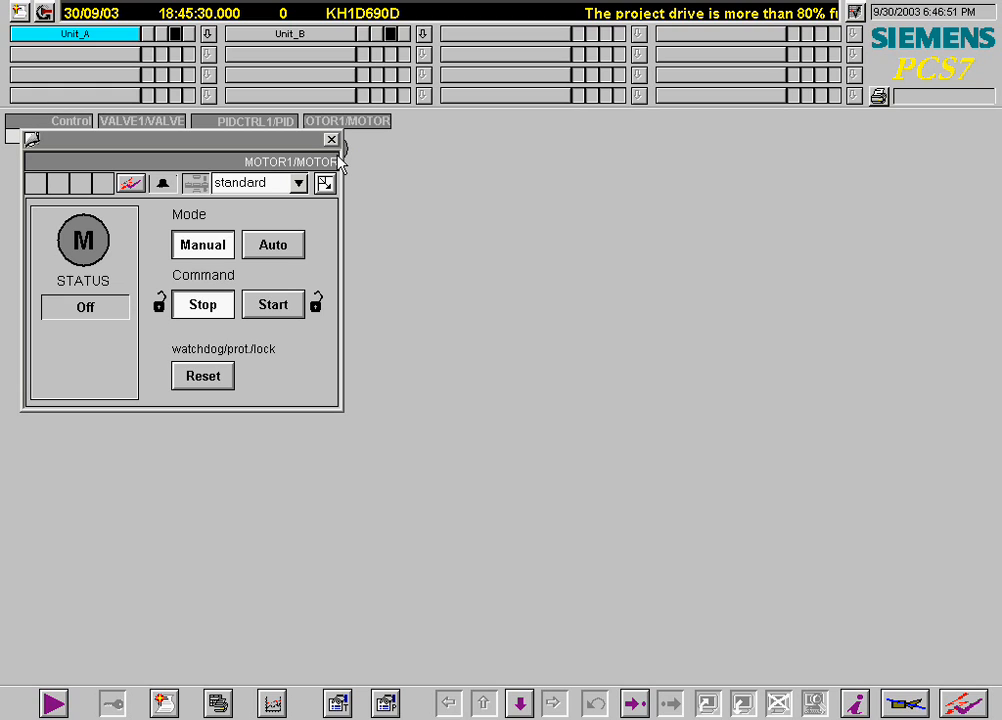
mouse_move(295, 233)
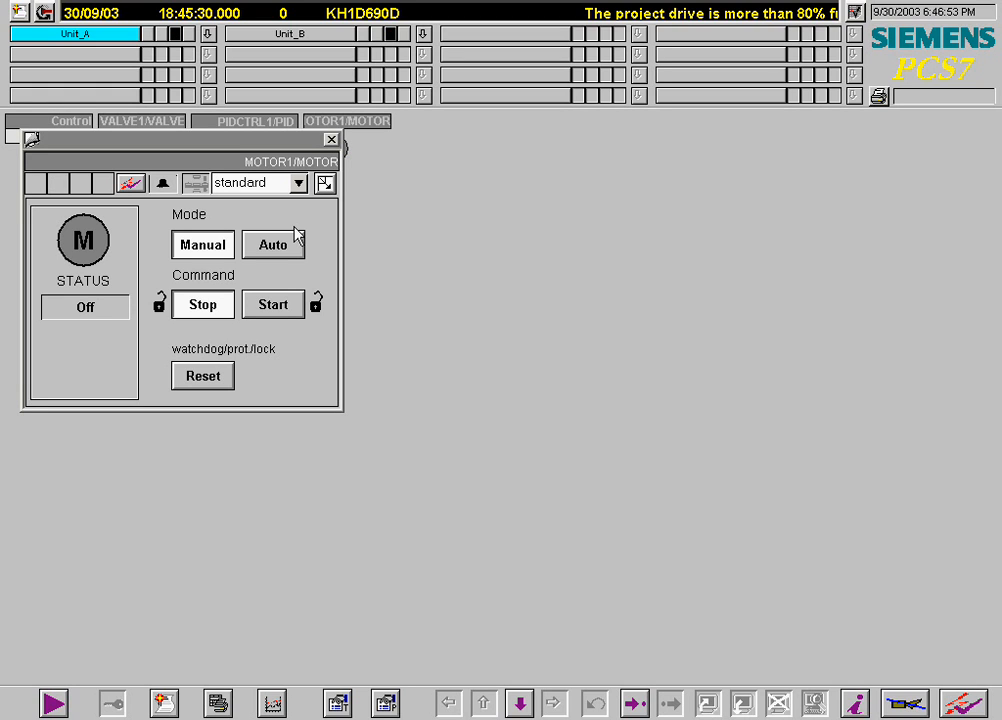
mouse_move(228, 347)
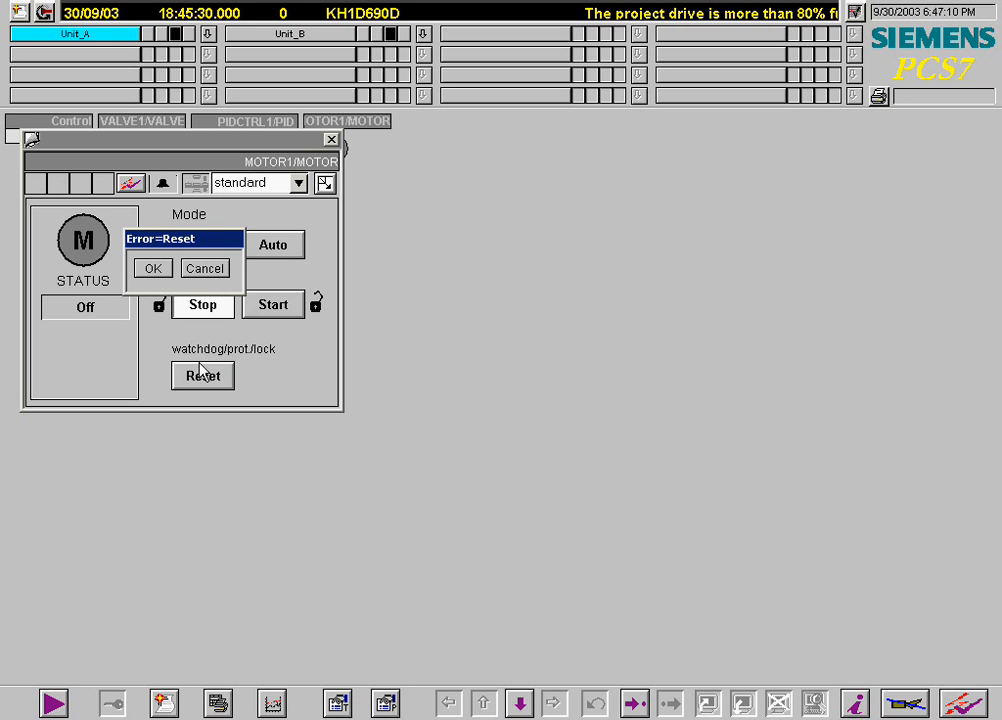
left_click(153, 268)
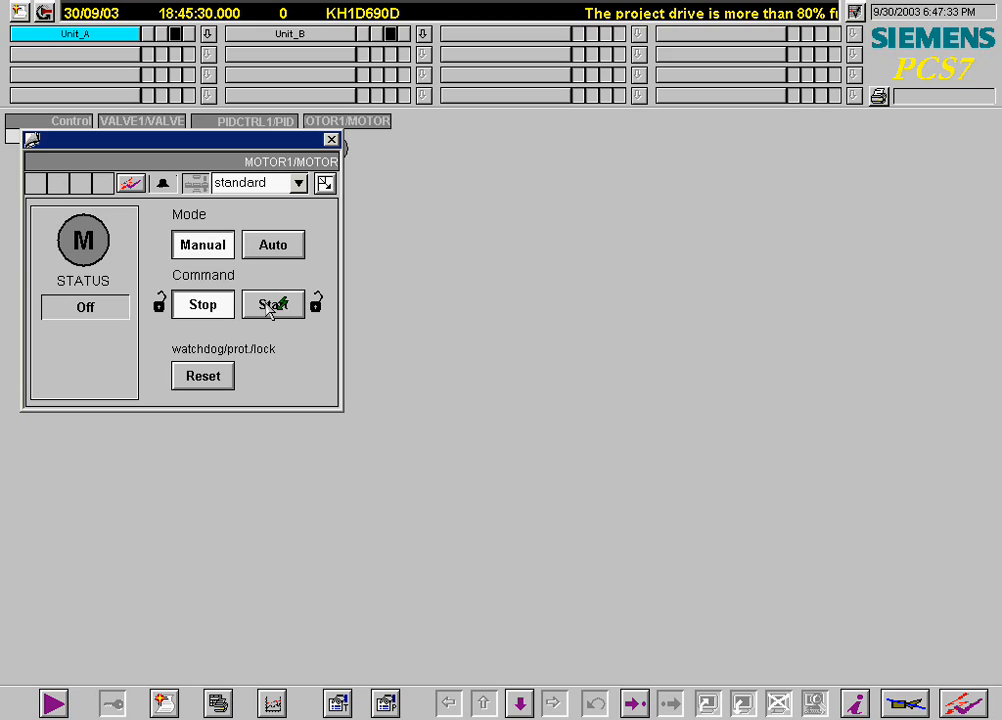
left_click(272, 304)
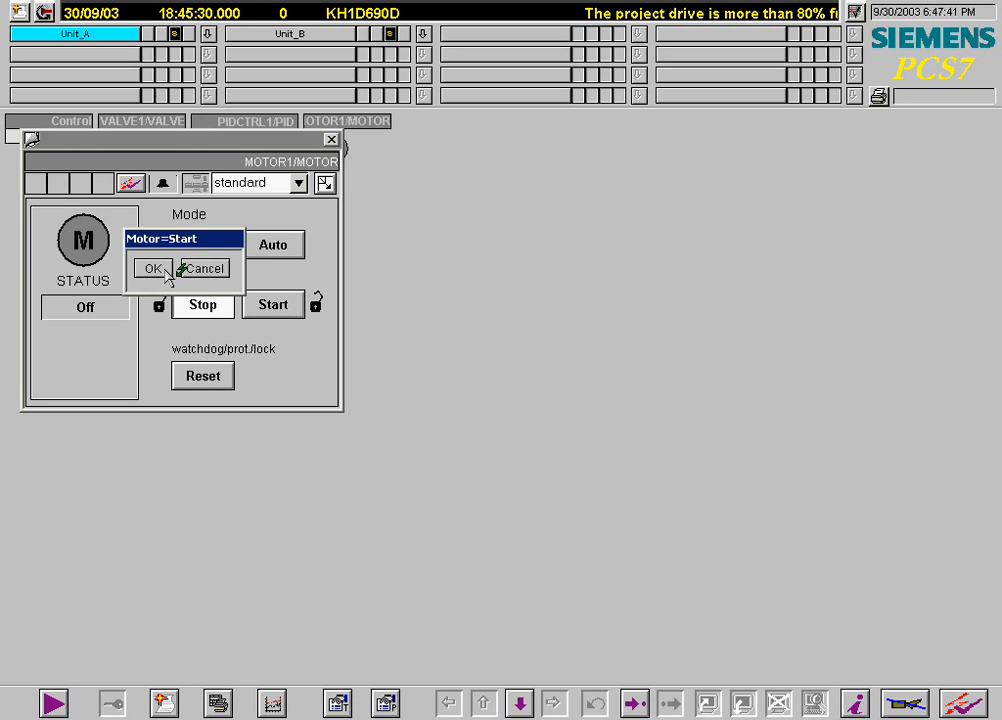
left_click(151, 269)
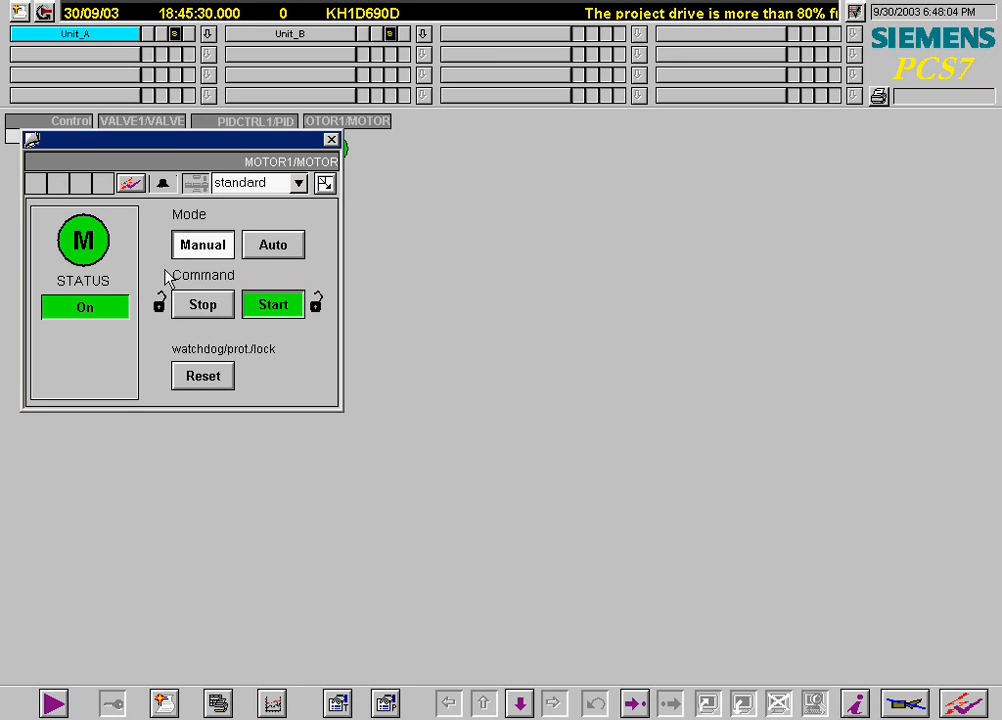
mouse_move(182, 292)
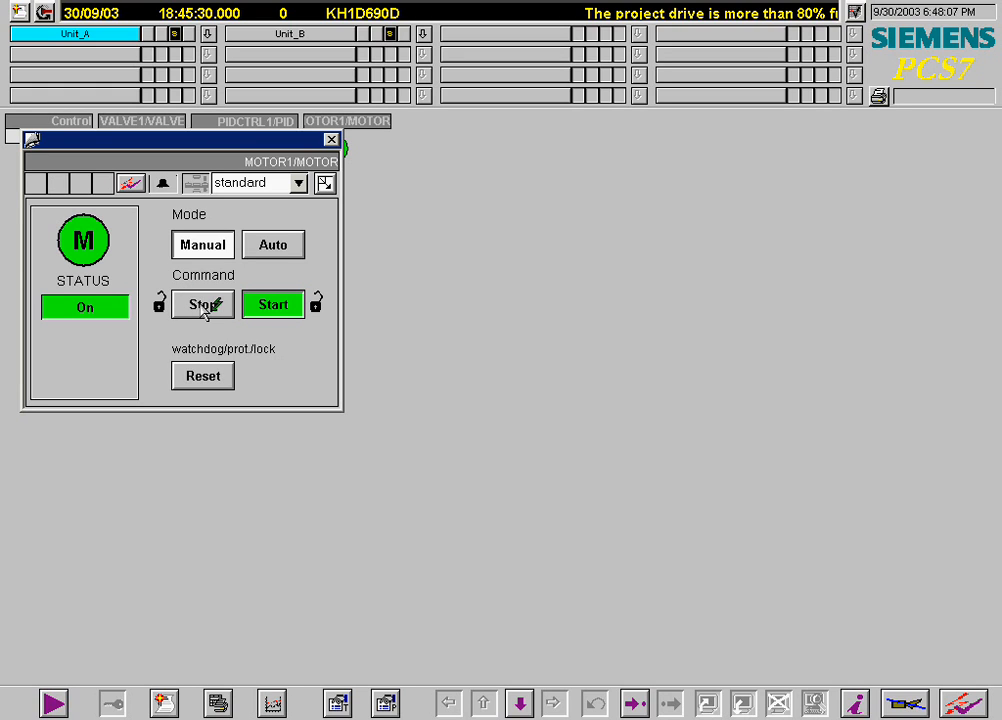
- Stop MOTOR1 and request a switch to Auto mode
left_click(202, 304)
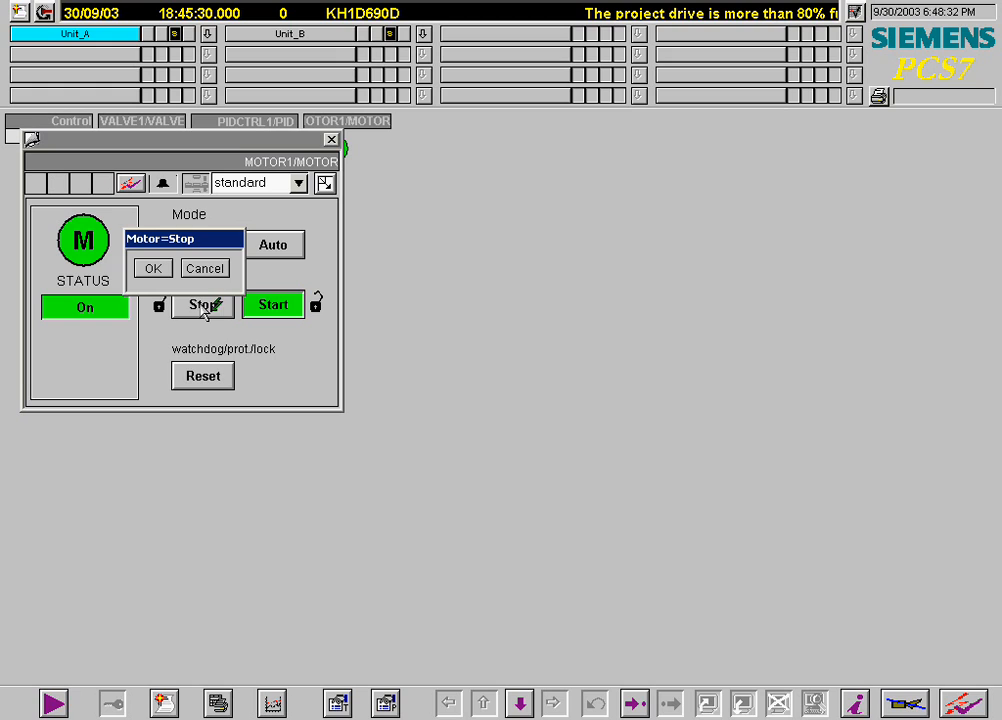
left_click(152, 268)
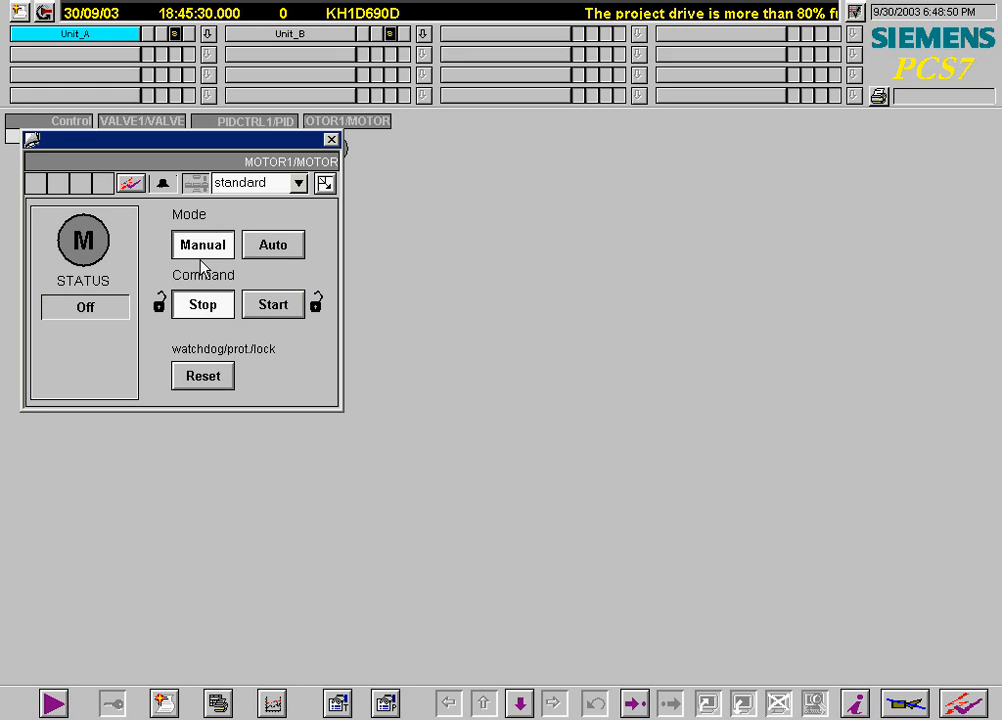
left_click(272, 244)
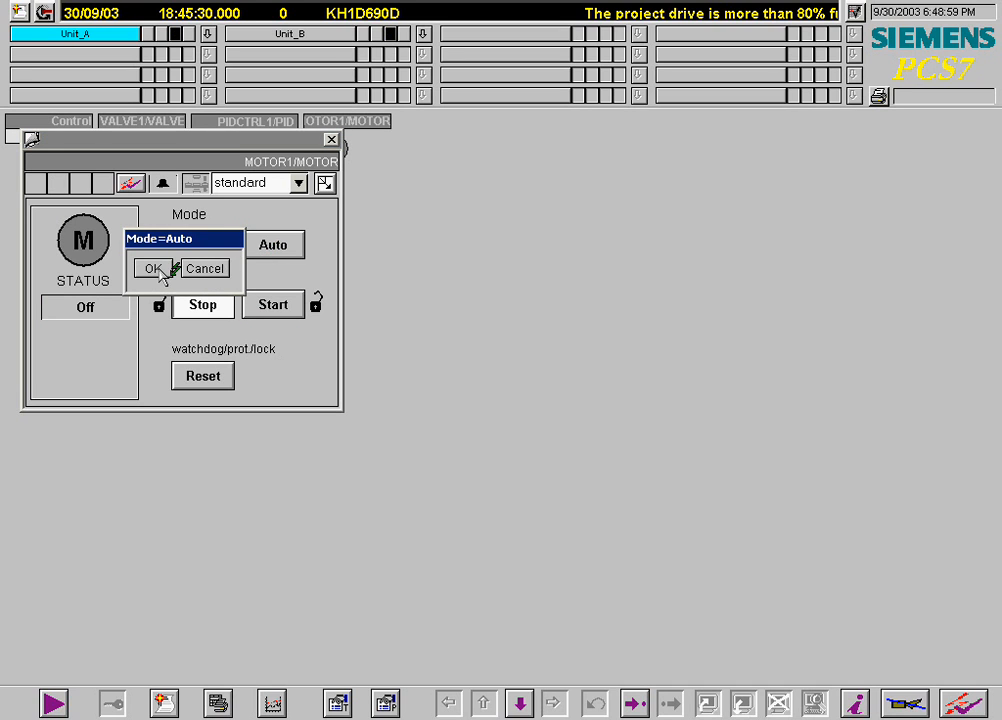
- Confirm MOTOR1 Auto, put PIDCTRL1 in Auto, and lower its setpoint to 40 °C
left_click(152, 268)
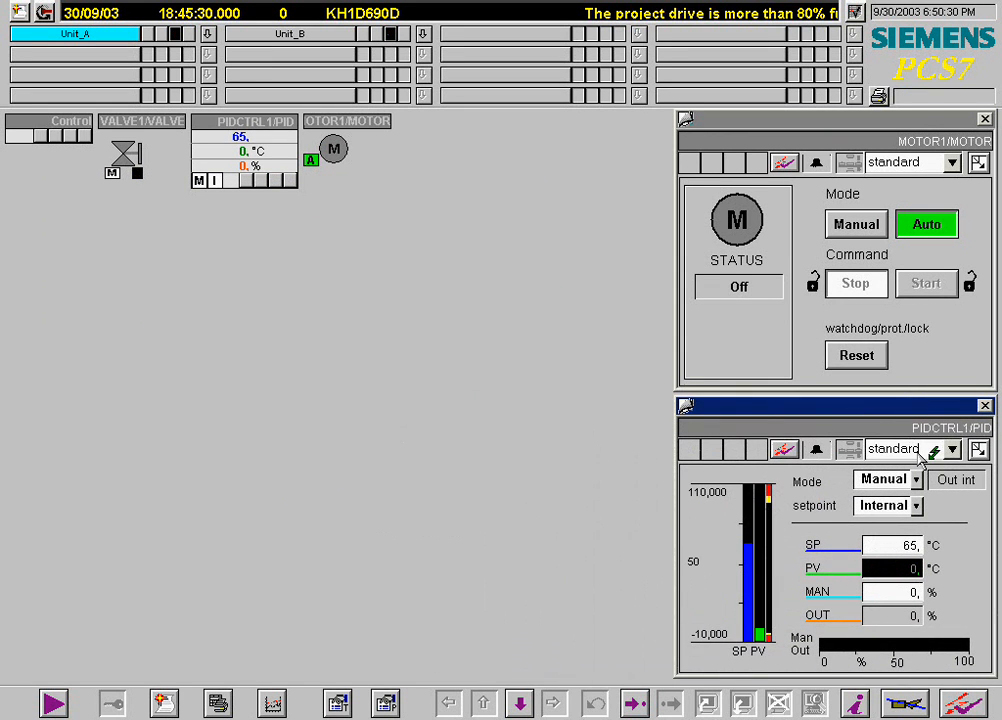
left_click(915, 479)
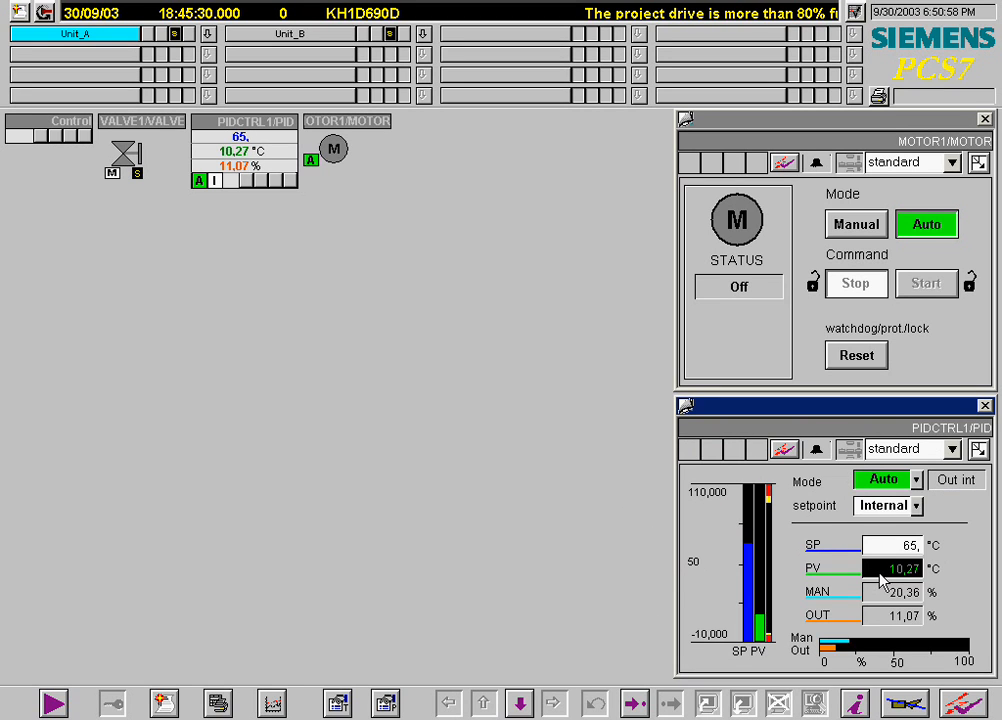
left_click(878, 545)
type("+40")
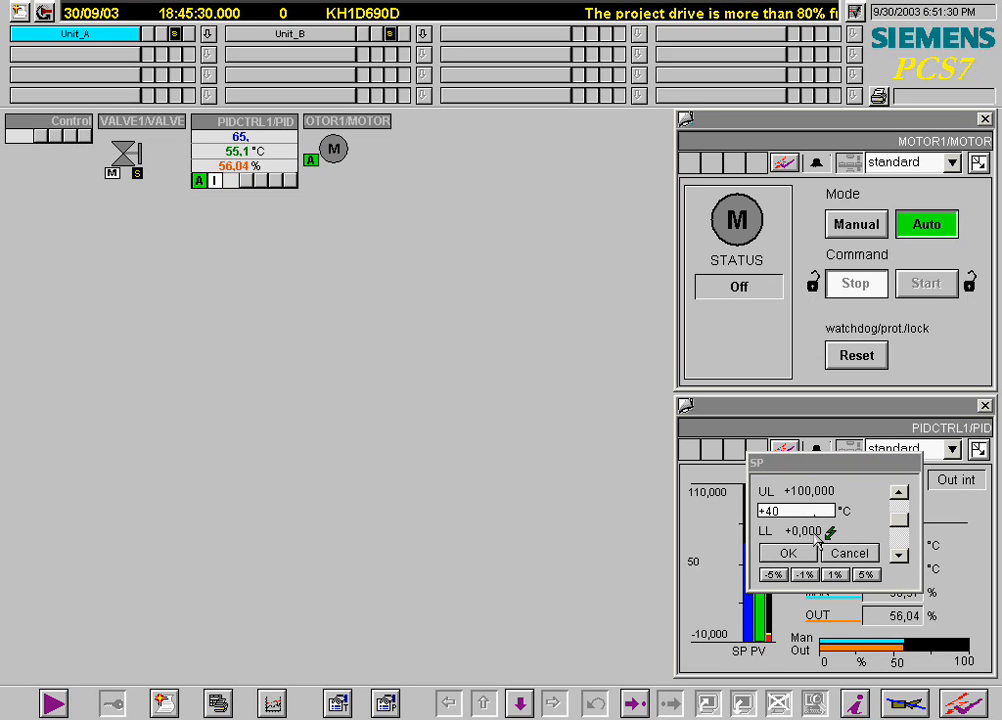
left_click(789, 552)
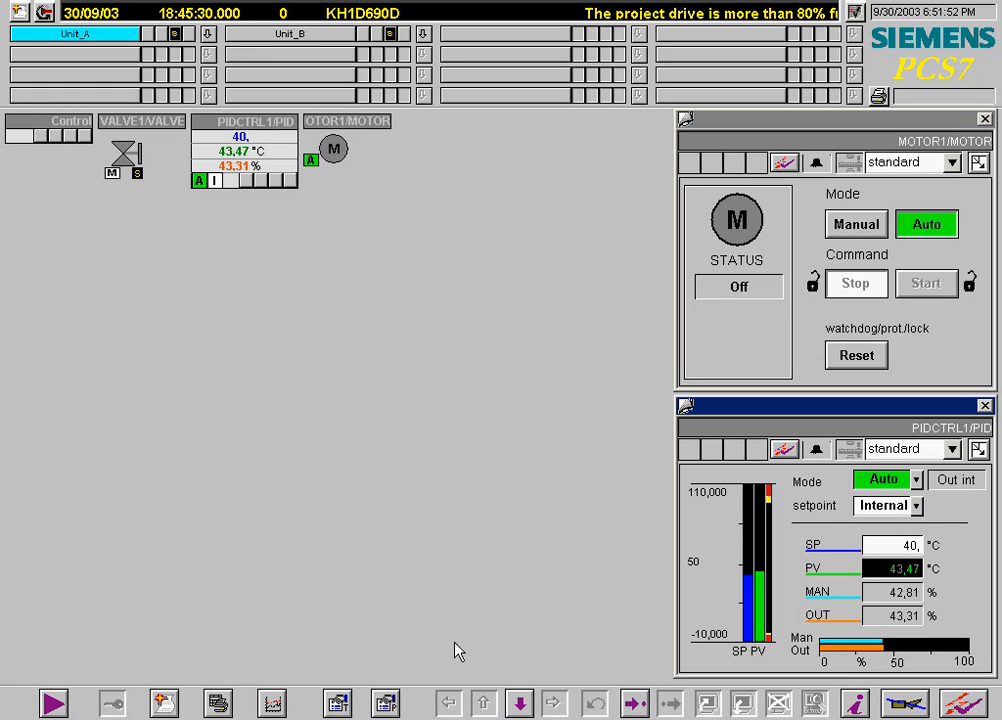
mouse_move(242, 688)
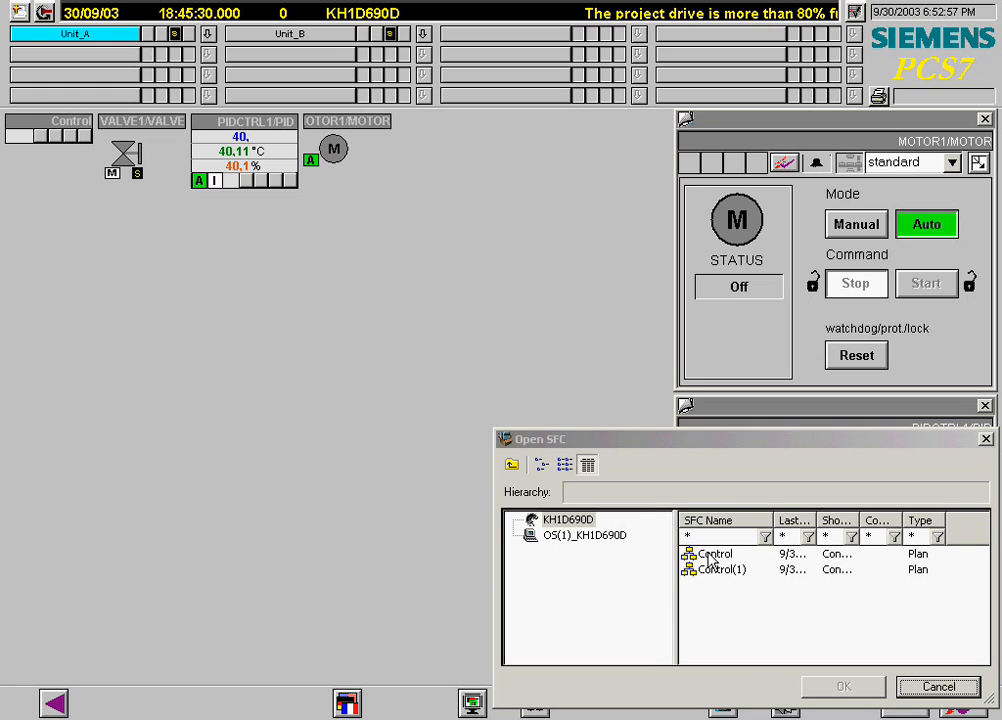
- Select the Control chart in the SFC selection dialog and open it
left_click(713, 553)
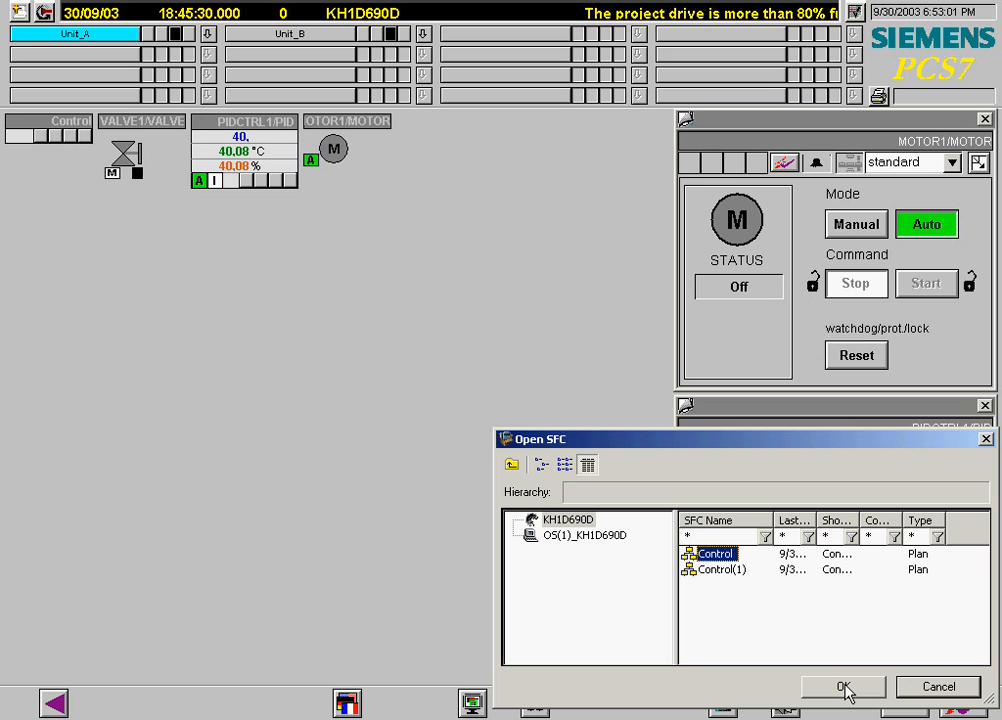
left_click(842, 687)
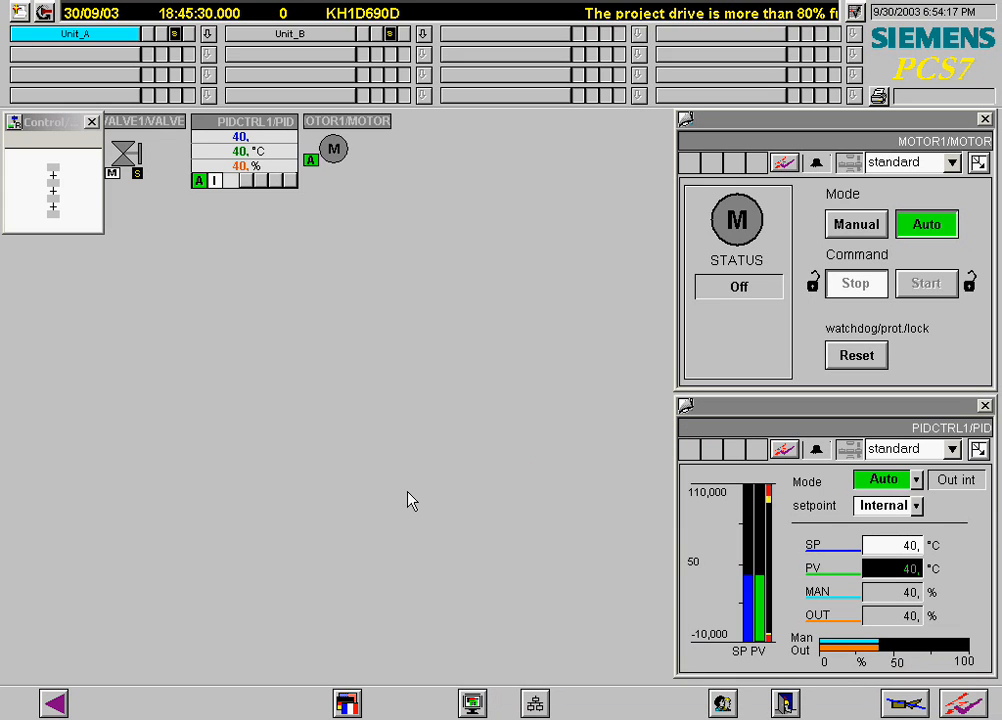
mouse_move(138, 282)
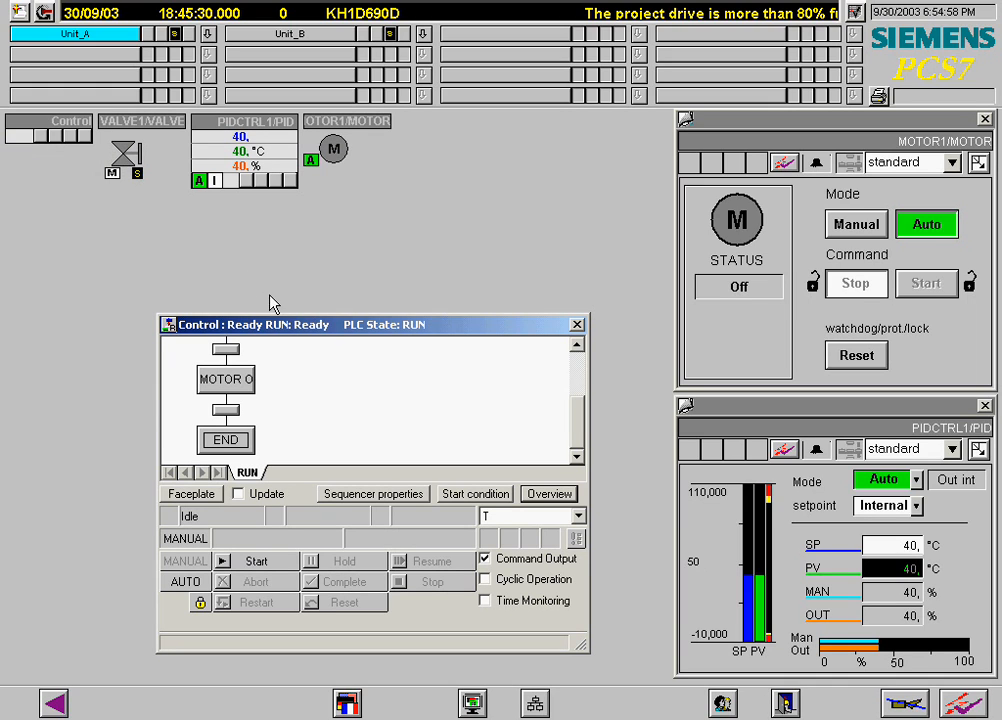
- Start the Control SFC sequence and confirm the start command
left_click(256, 560)
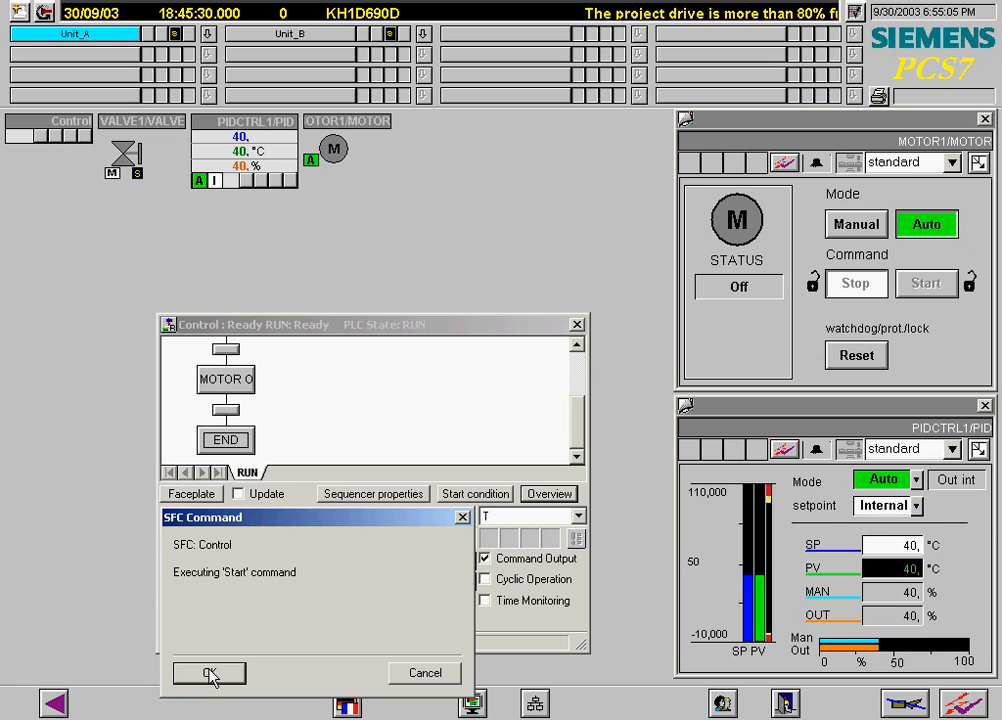
left_click(208, 672)
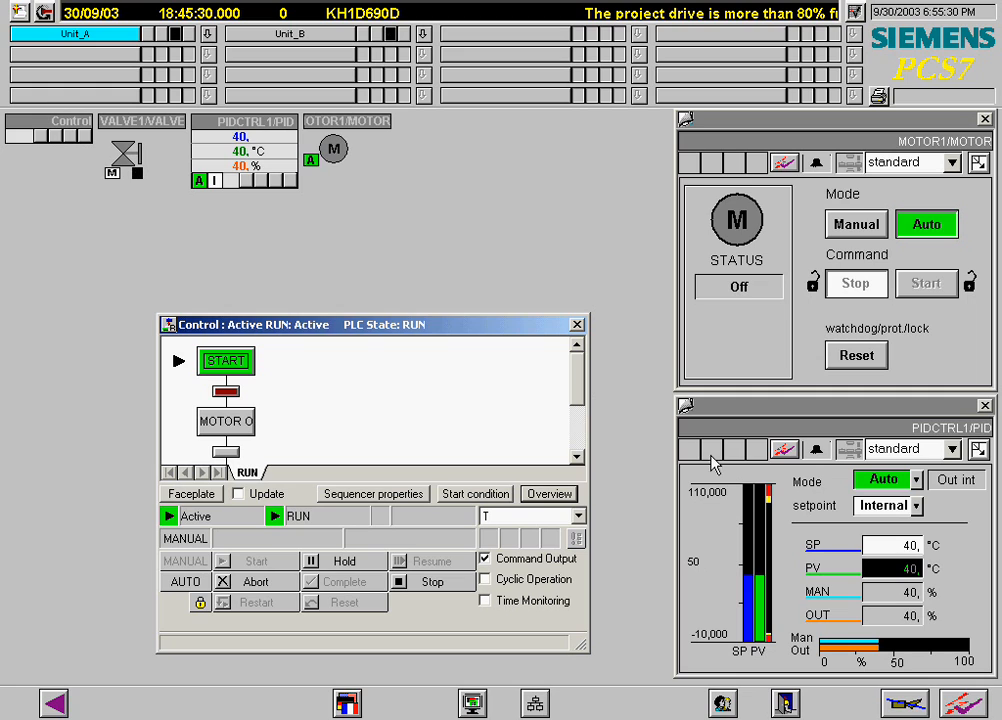
- Replace the PIDCTRL1 setpoint with +90 °C and let the Control SFC complete
left_click(890, 545)
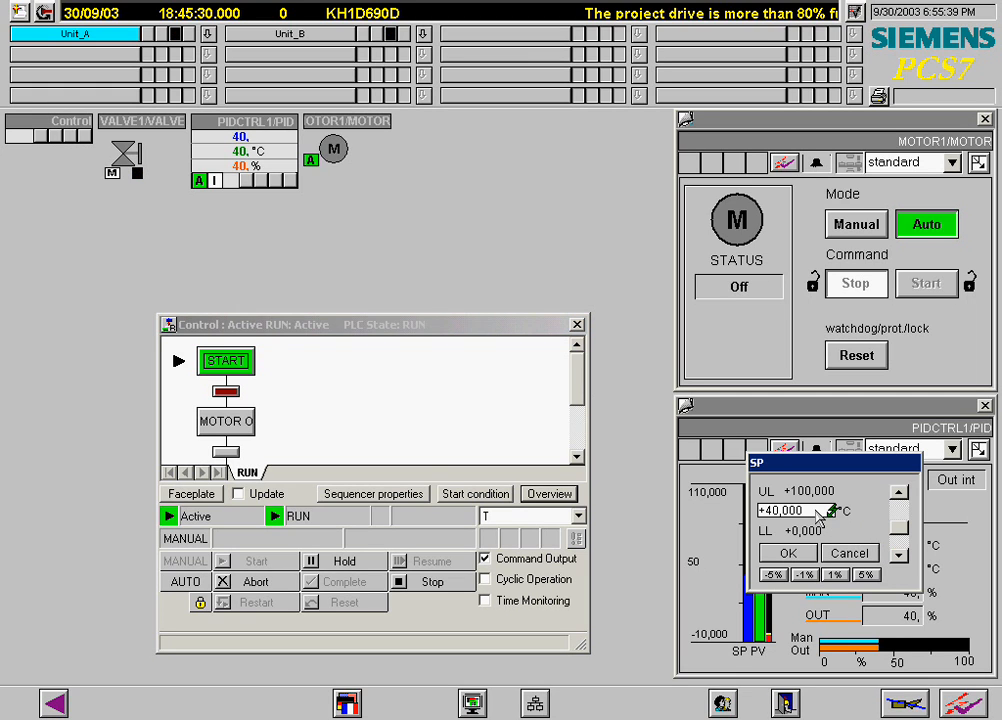
triple_click(790, 511)
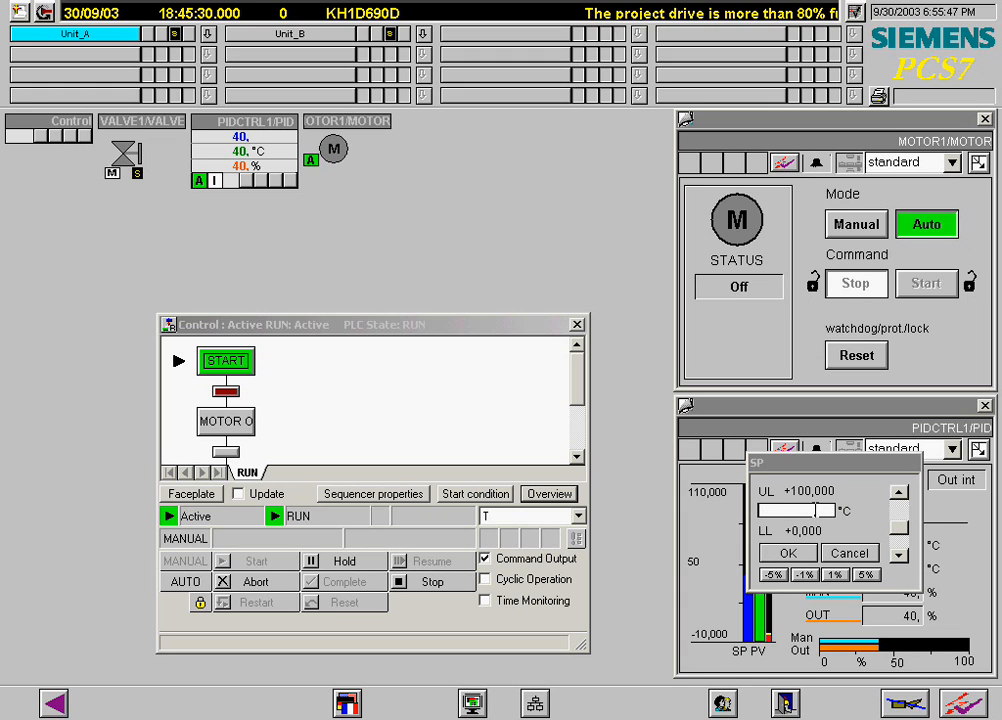
type("+90")
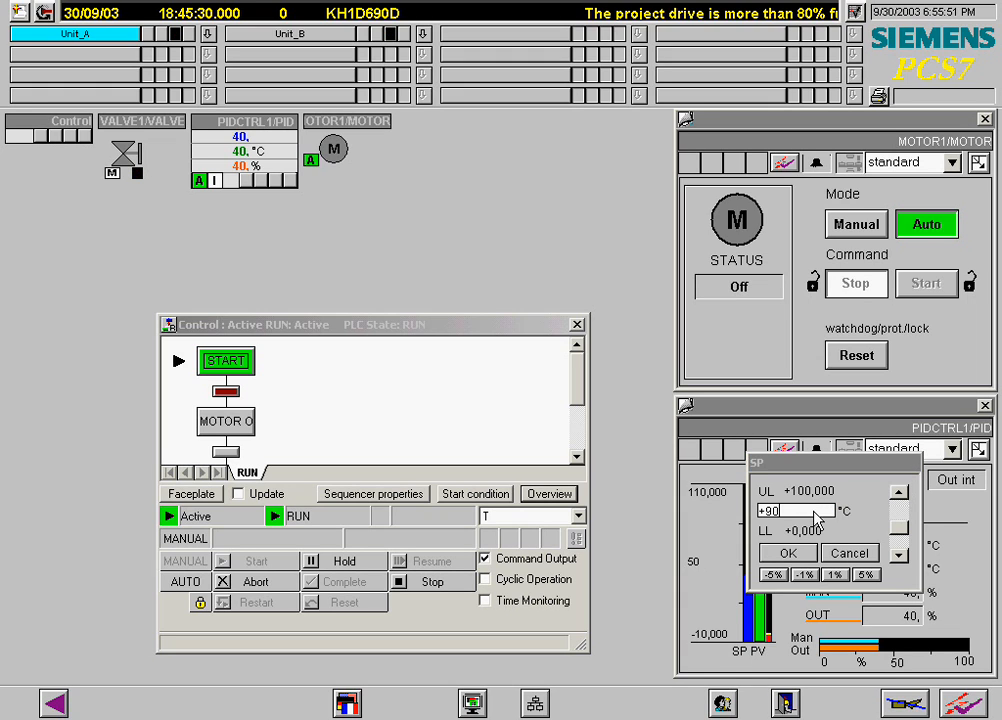
left_click(787, 553)
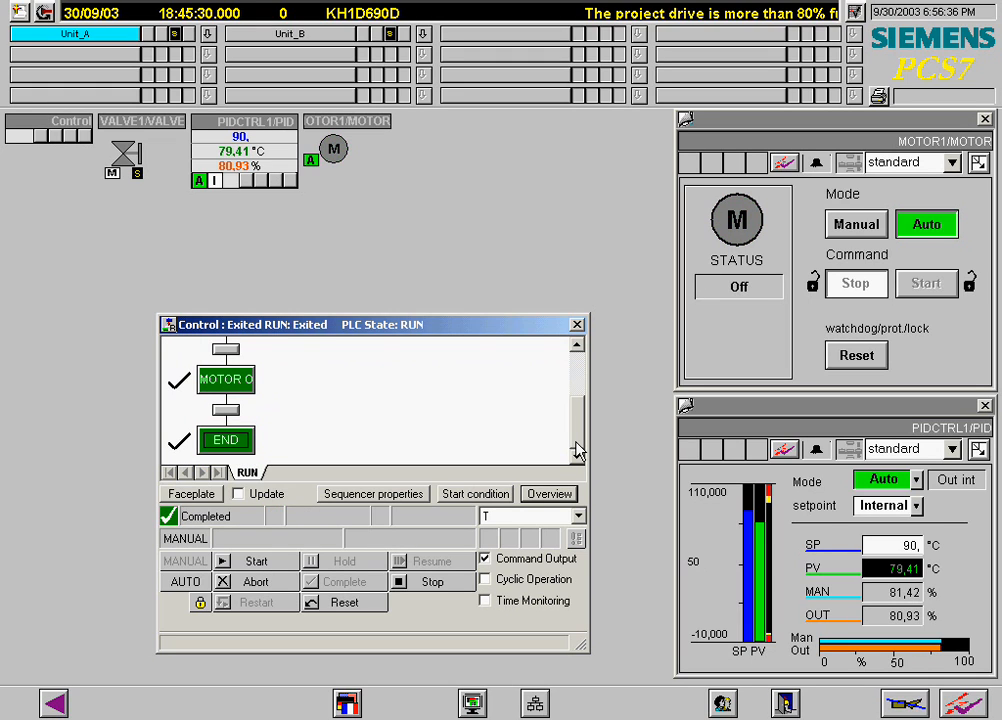
left_click(576, 324)
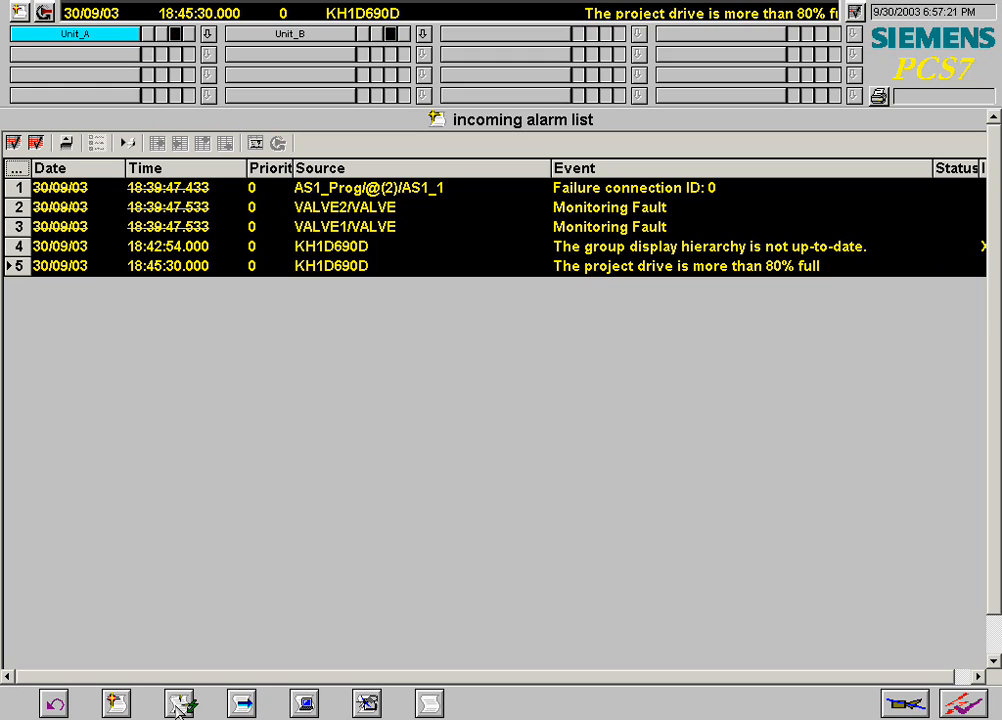
- Switch from the alarm list to the operation list of logged operator actions
left_click(181, 704)
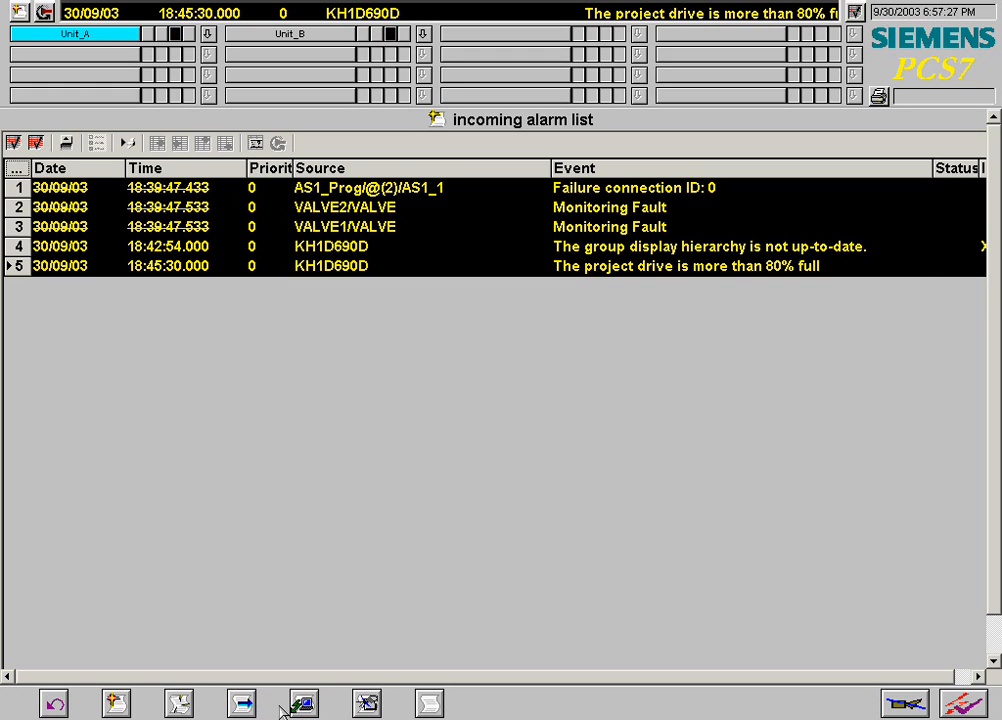
mouse_move(335, 703)
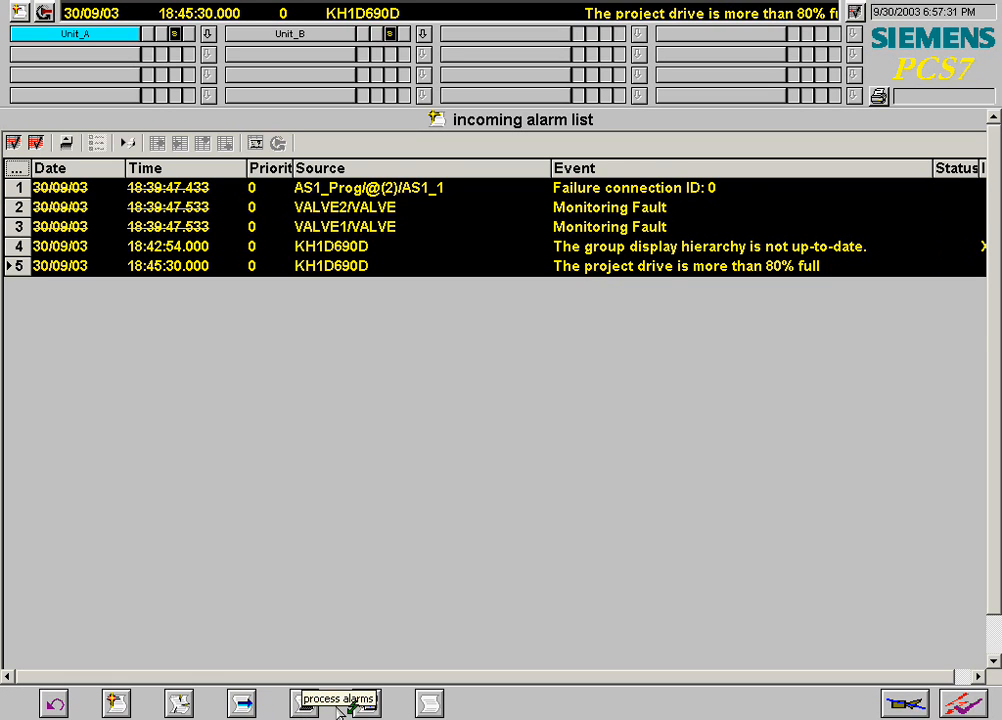
left_click(370, 703)
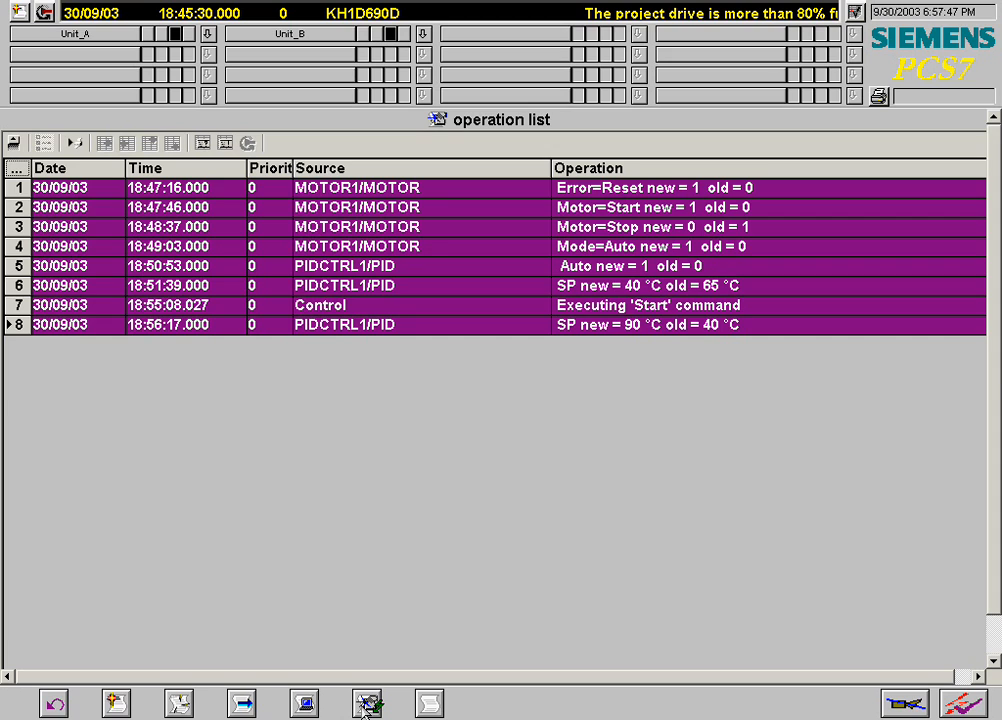
mouse_move(463, 541)
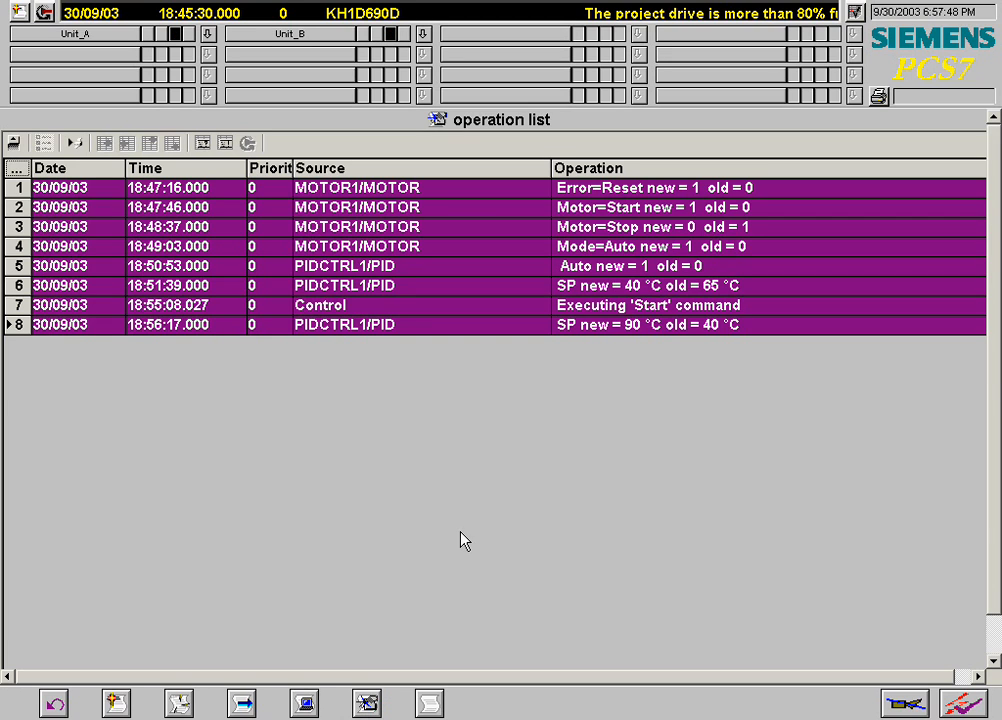